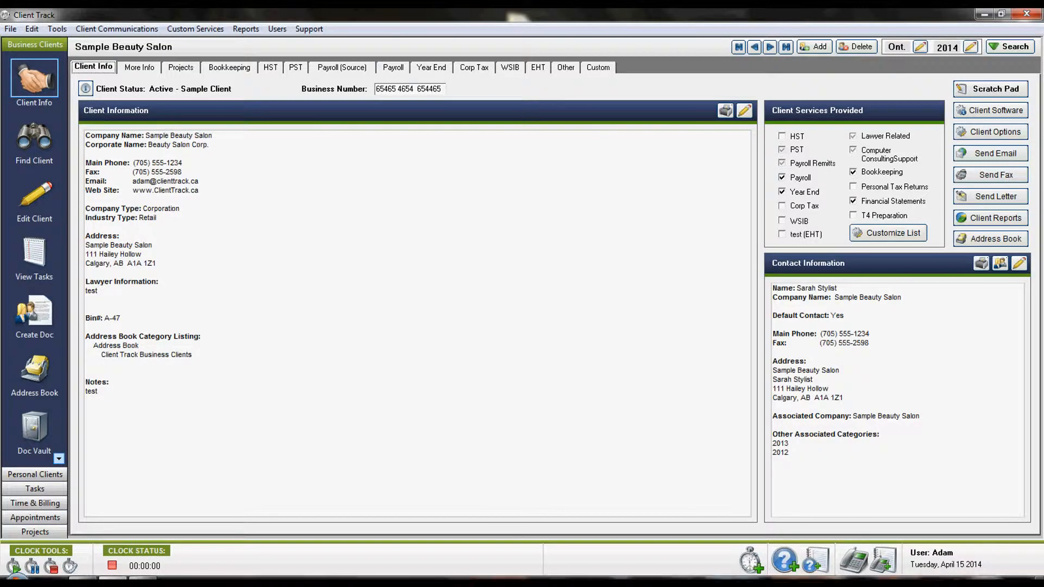
# Show the File > Import Data > Import Personal Tax Clients From T1 Tax Programs submenu.
pyautogui.click(9, 29)
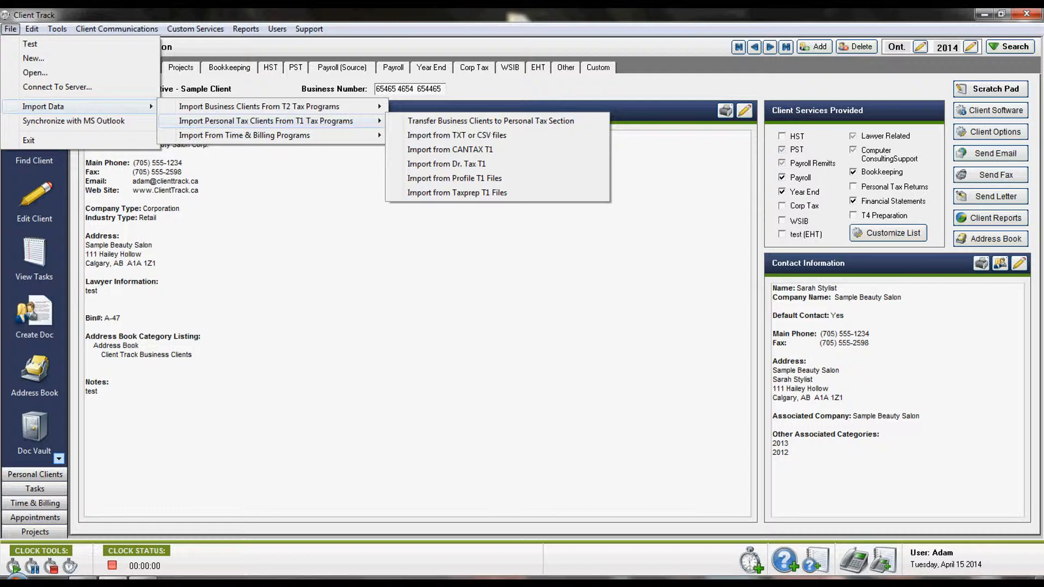
pyautogui.moveTo(456, 135)
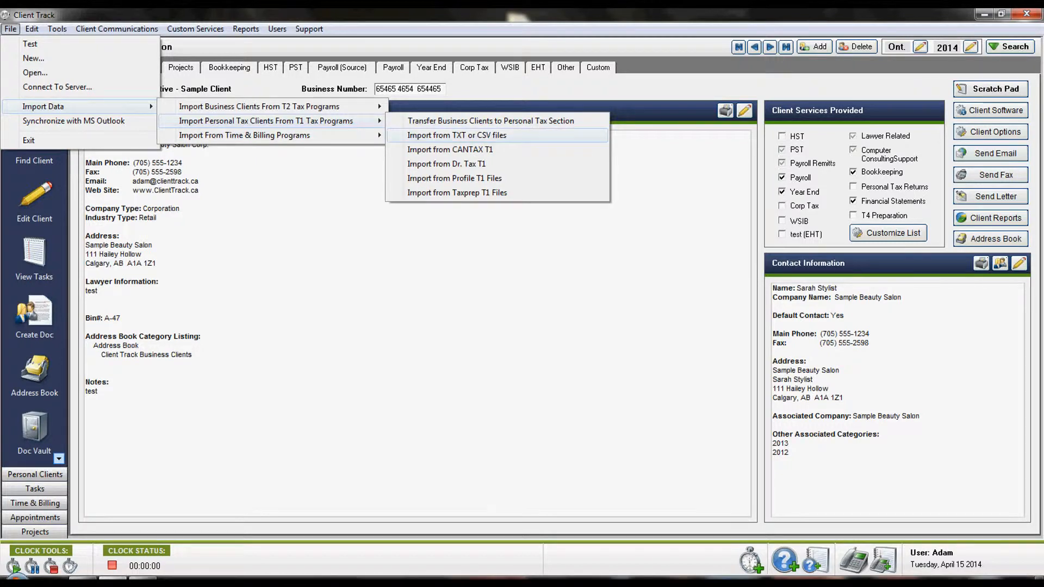
# Choose Import from TXT or CSV files and select key.txt on the Desktop as the source.
pyautogui.click(456, 135)
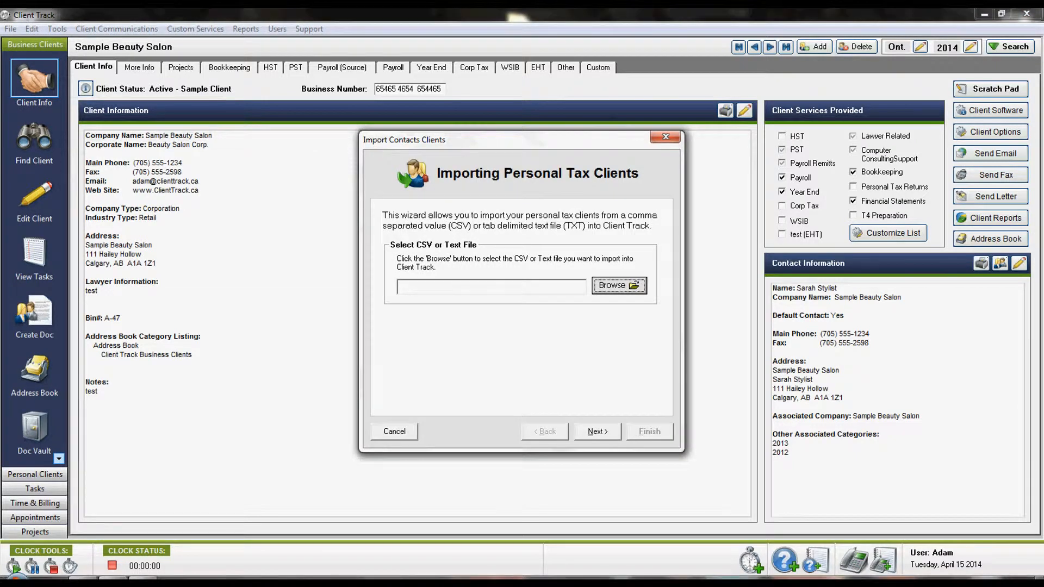
pyautogui.click(618, 285)
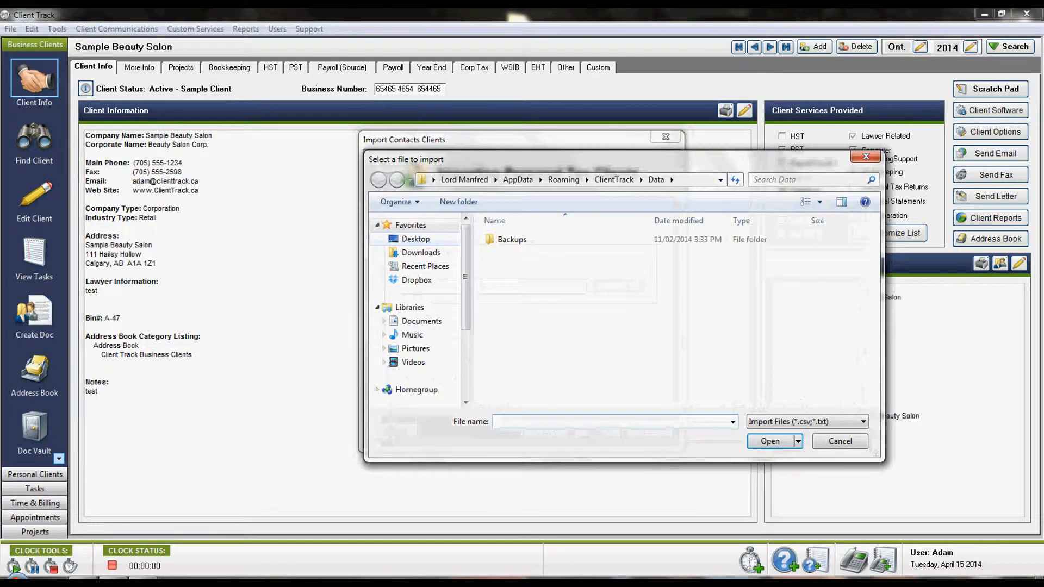
pyautogui.click(770, 442)
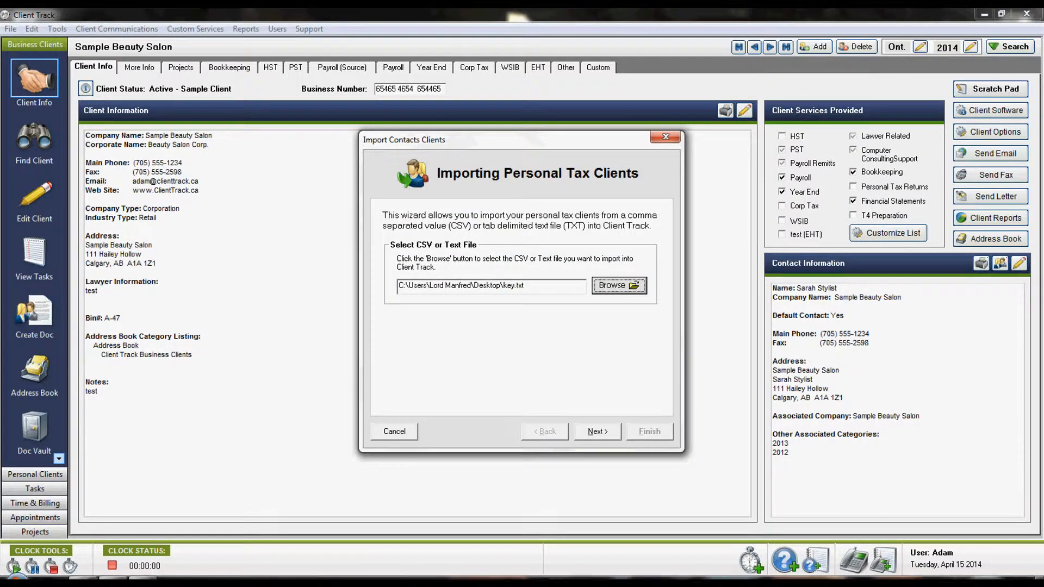
# Map Column 1 to Contact First Name and continue to the Duplicate Entries page for import year 2013.
pyautogui.click(596, 432)
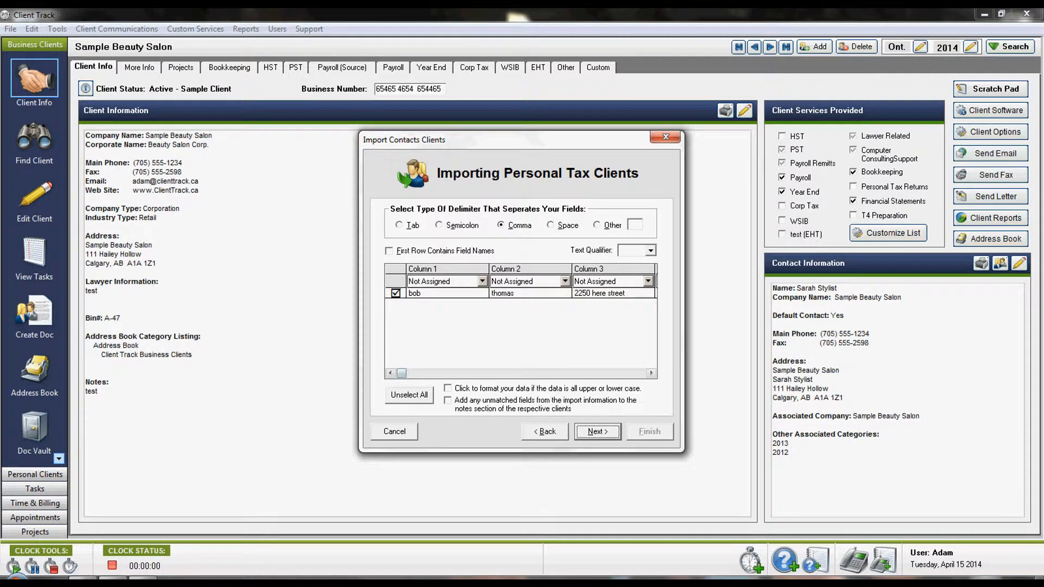
pyautogui.click(480, 280)
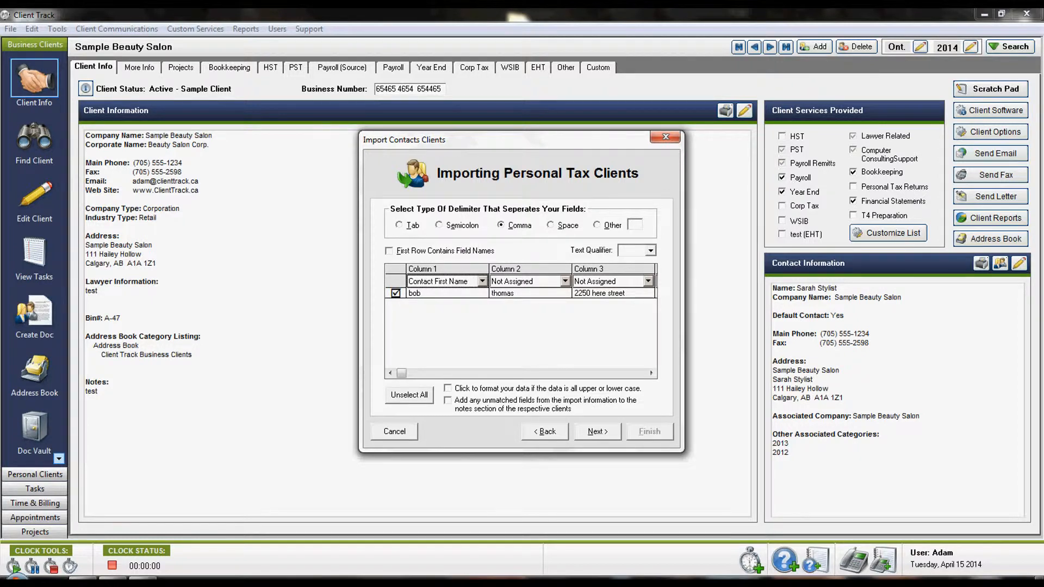
pyautogui.click(530, 281)
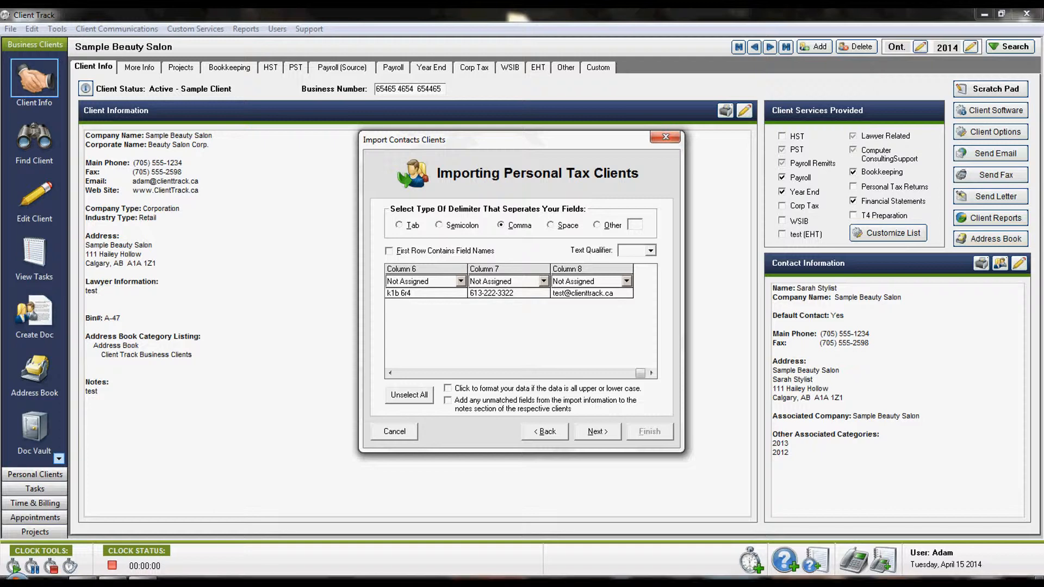
pyautogui.click(597, 431)
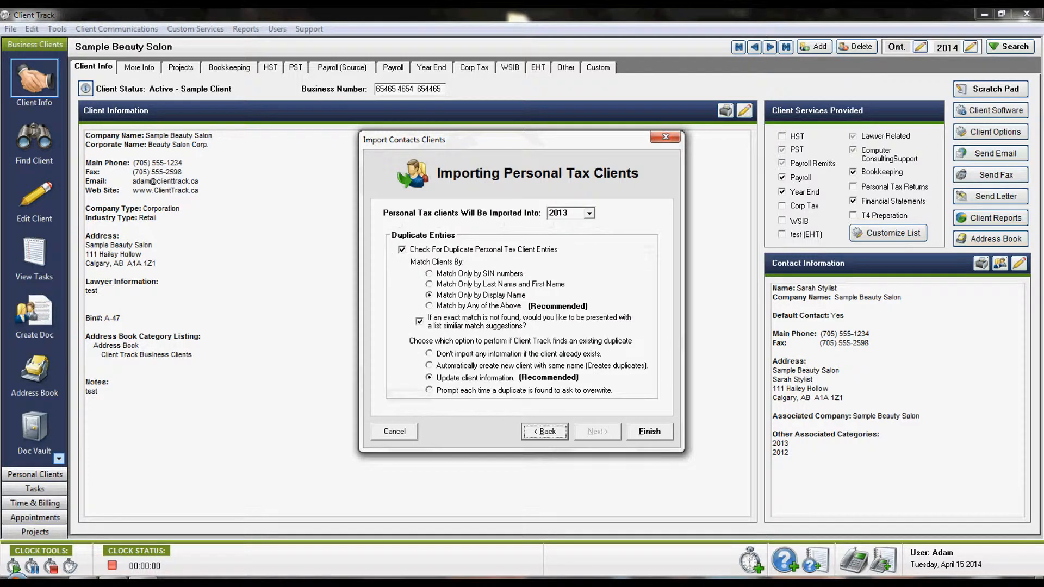